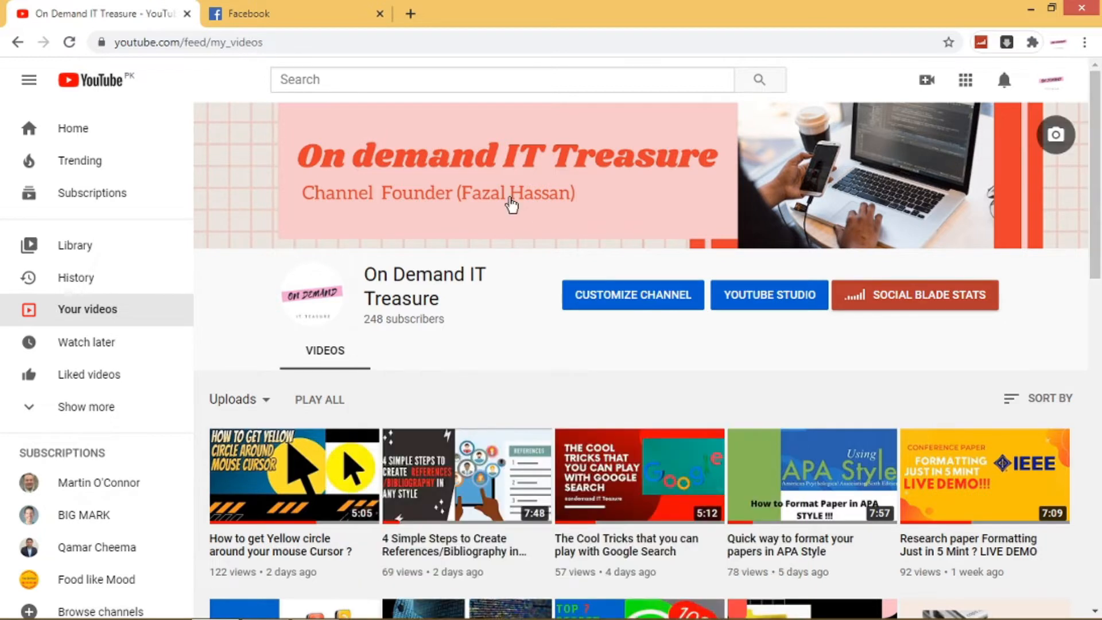
{"action": "mouse_move", "coordinate": [649, 7]}
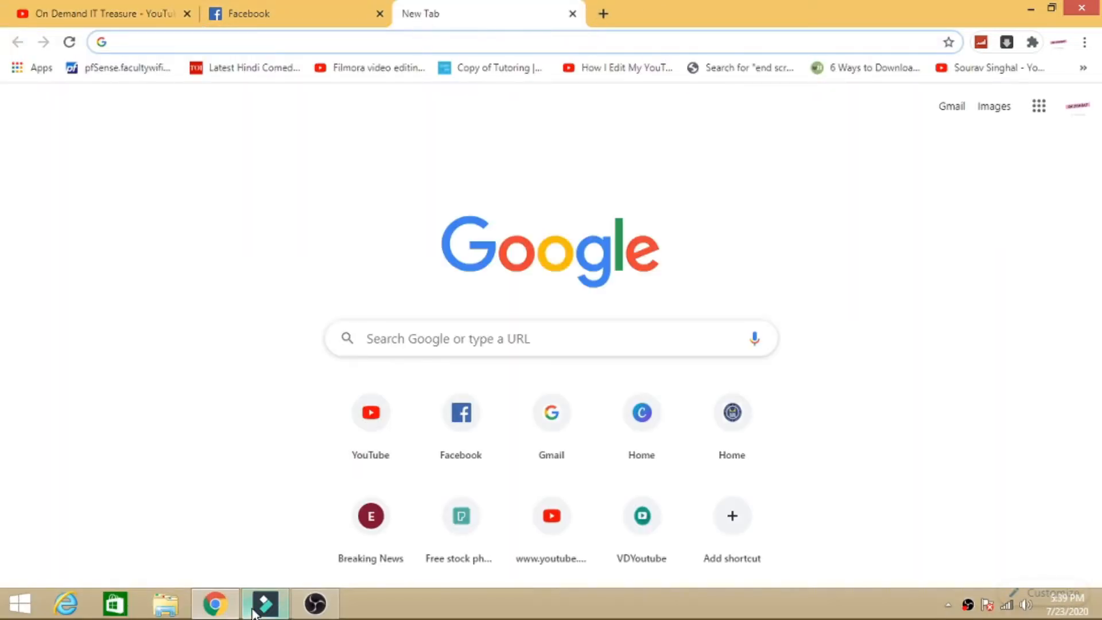
{"action": "mouse_move", "coordinate": [215, 602]}
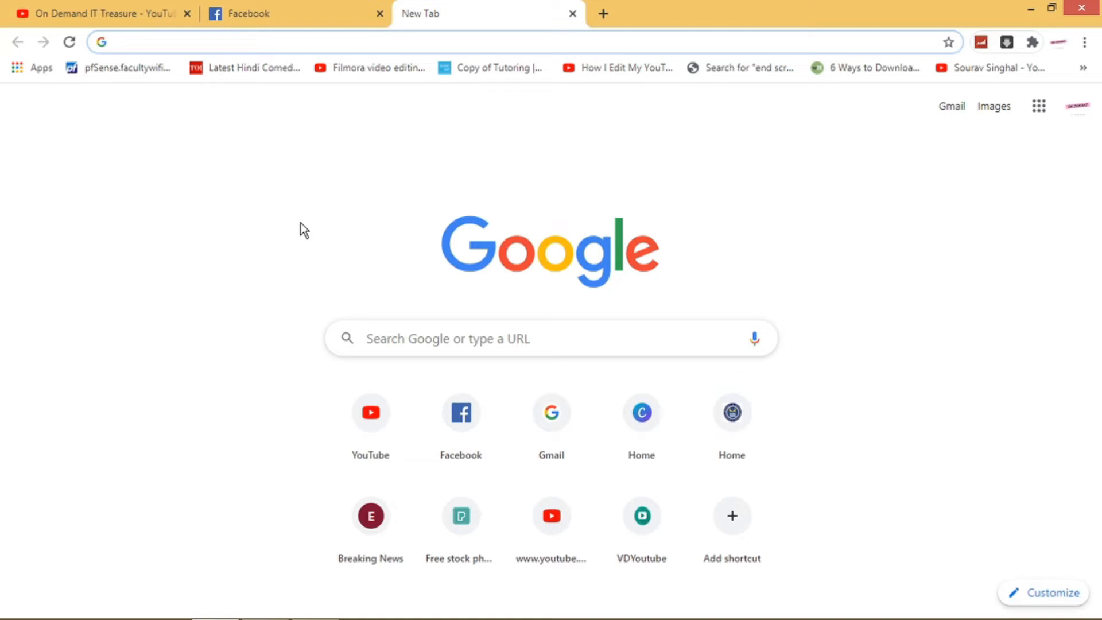
Search for 'social book post manager' and reach its Chrome Web Store listing
{"action": "left_click", "coordinate": [281, 42]}
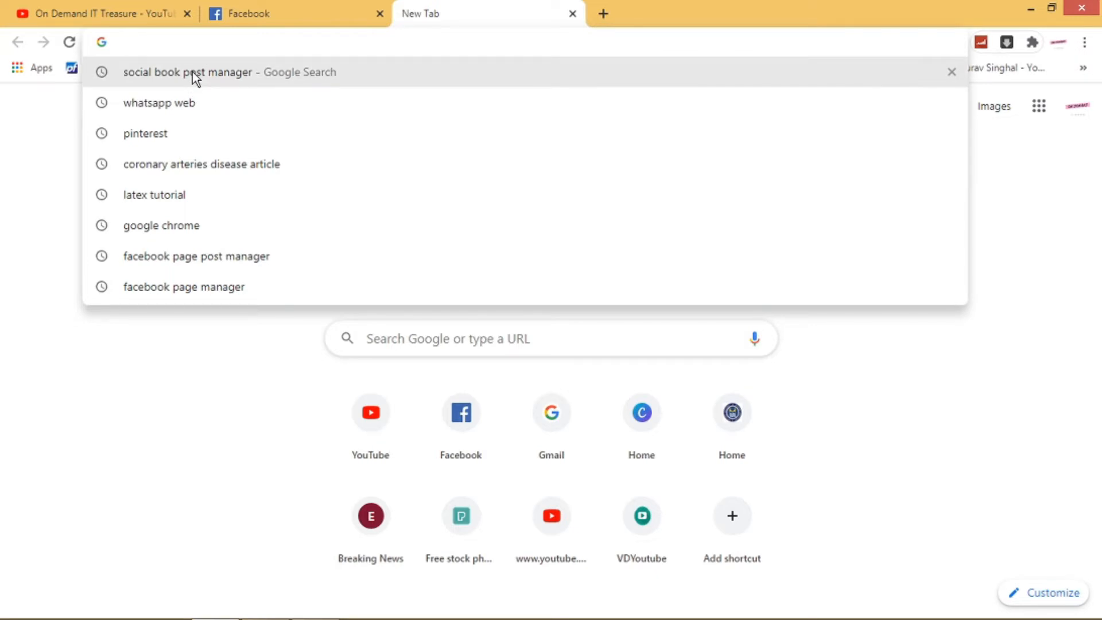
{"action": "left_click", "coordinate": [186, 72]}
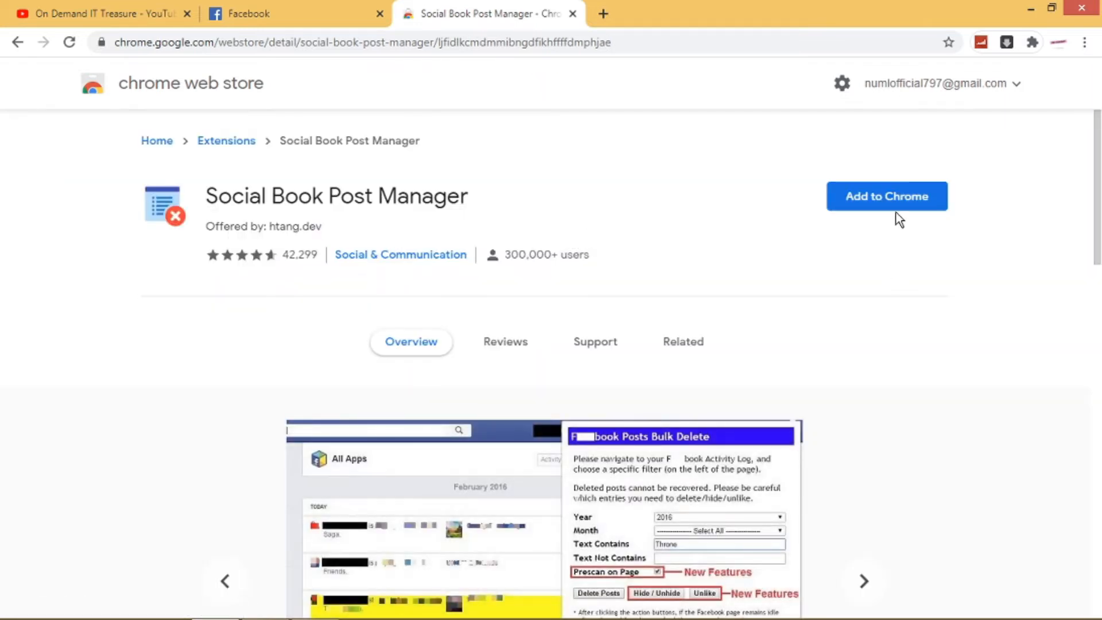
Add Social Book Post Manager to Chrome and dismiss the extension-added notice
{"action": "left_click", "coordinate": [886, 197]}
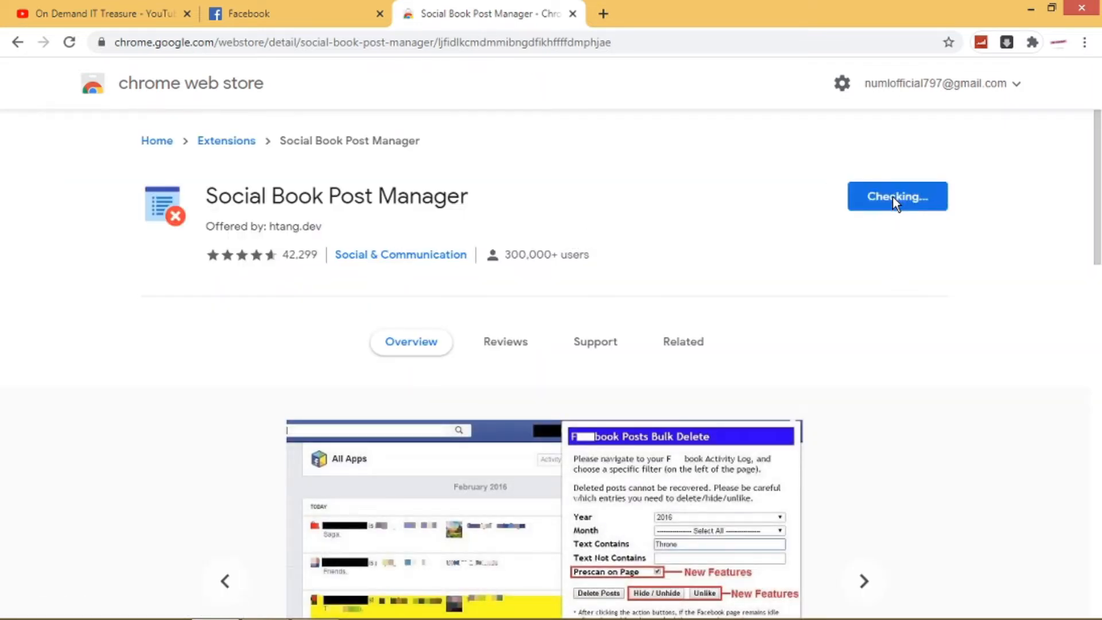
{"action": "left_click", "coordinate": [897, 196]}
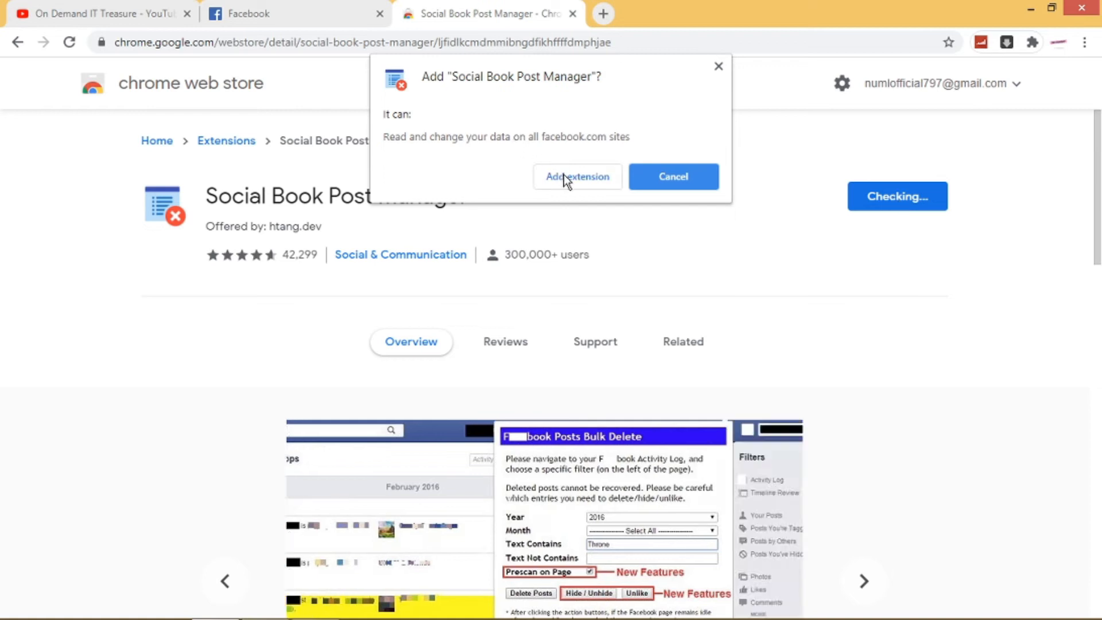
{"action": "left_click", "coordinate": [576, 176]}
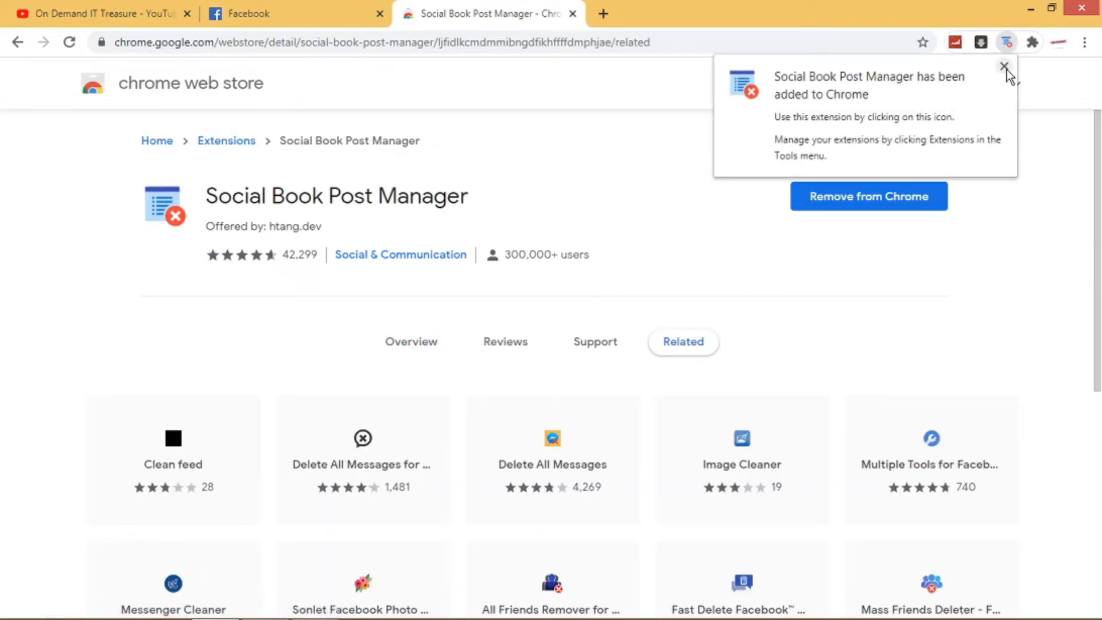
{"action": "left_click", "coordinate": [1004, 67]}
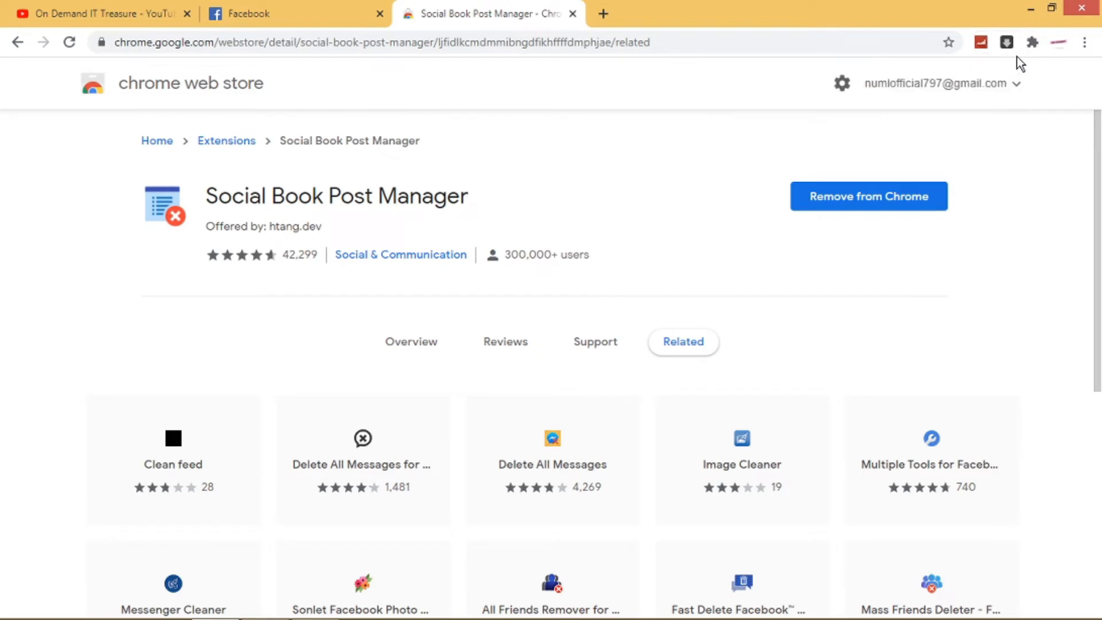
{"action": "mouse_move", "coordinate": [1063, 56]}
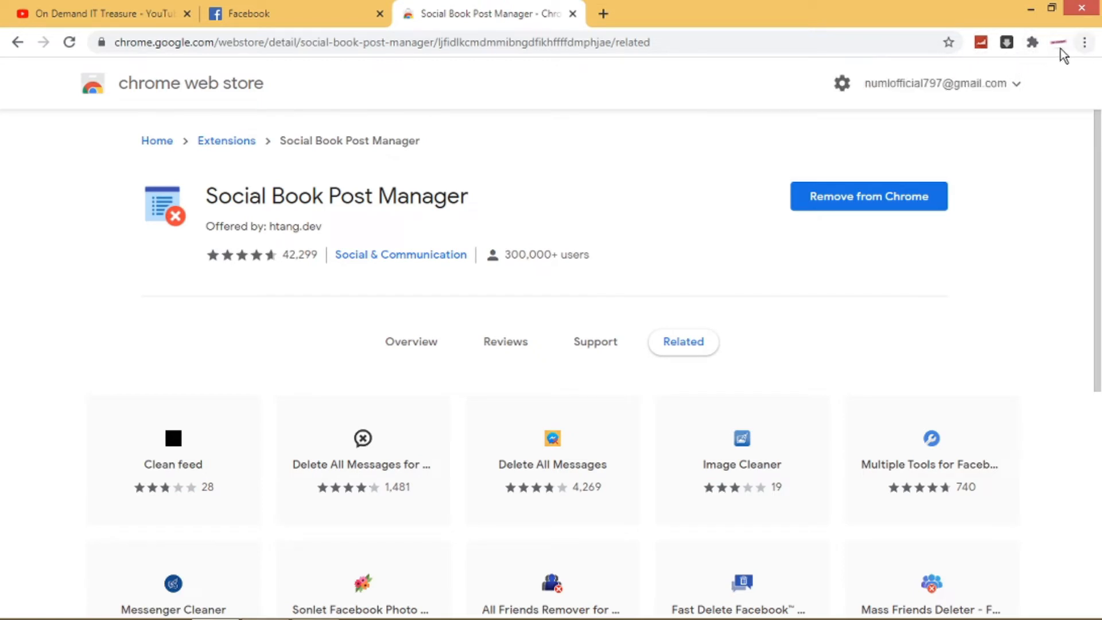
Pin Social Book Post Manager to the toolbar from the Extensions menu
{"action": "left_click", "coordinate": [1032, 42]}
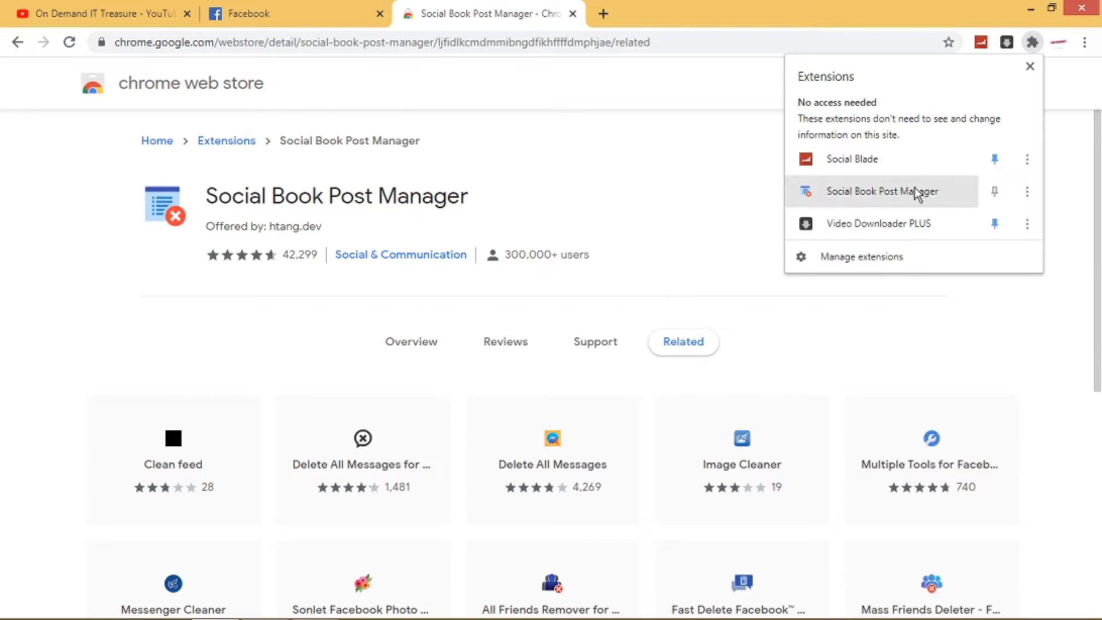
{"action": "left_click", "coordinate": [994, 192]}
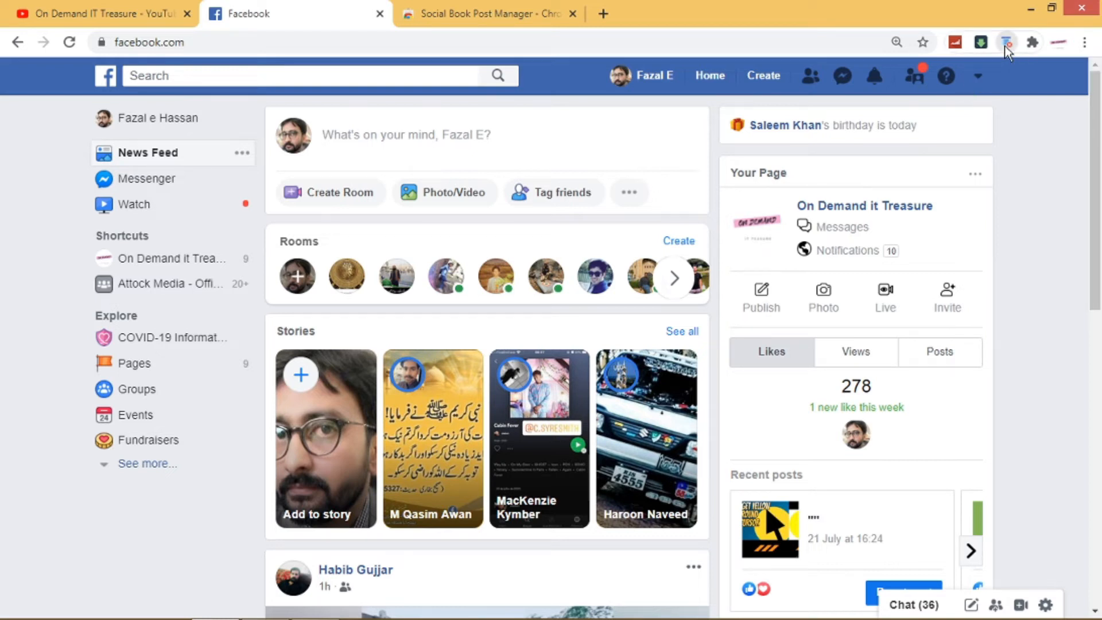
Launch Social Book Post Manager on Facebook twice, dismissing the 'Activity Log Not Opened' warning each time
{"action": "left_click", "coordinate": [1007, 42]}
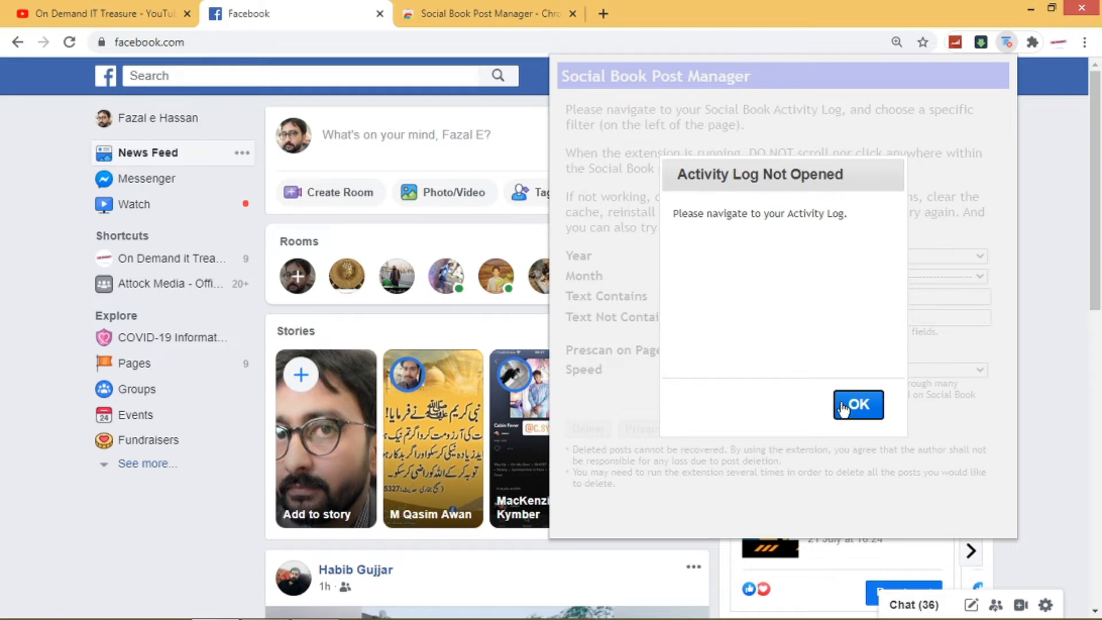
{"action": "left_click", "coordinate": [857, 405]}
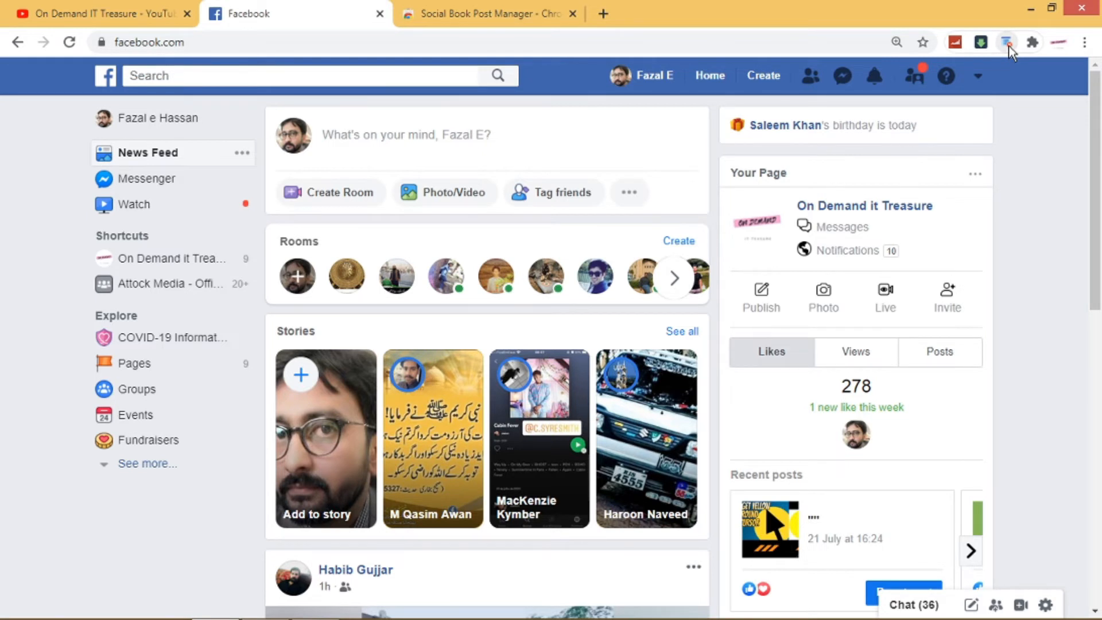
{"action": "mouse_move", "coordinate": [1009, 50]}
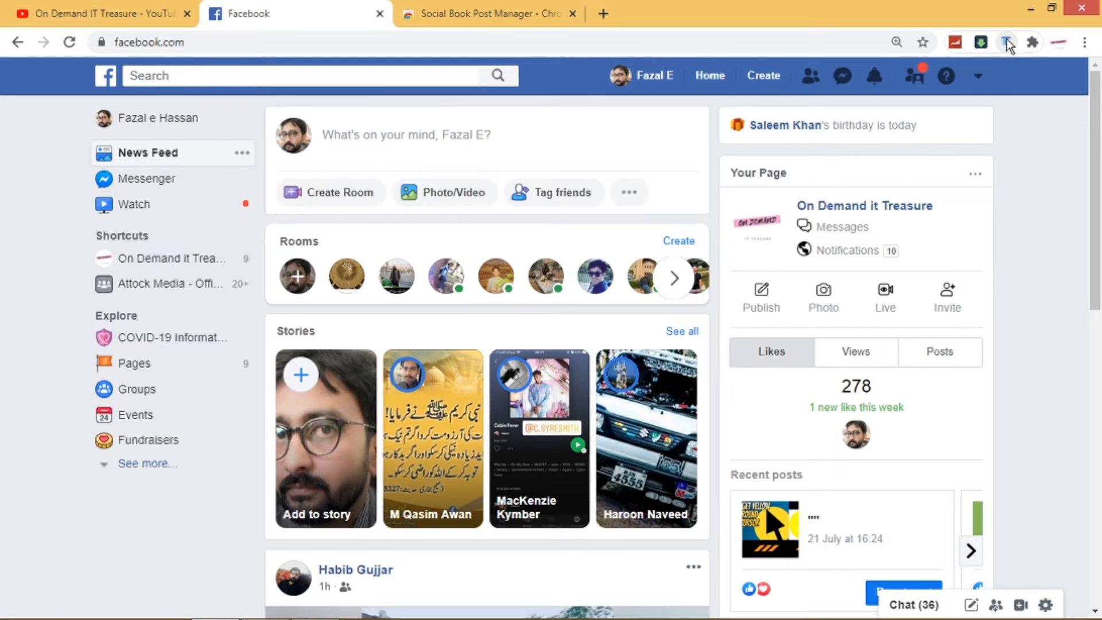
{"action": "left_click", "coordinate": [1006, 43]}
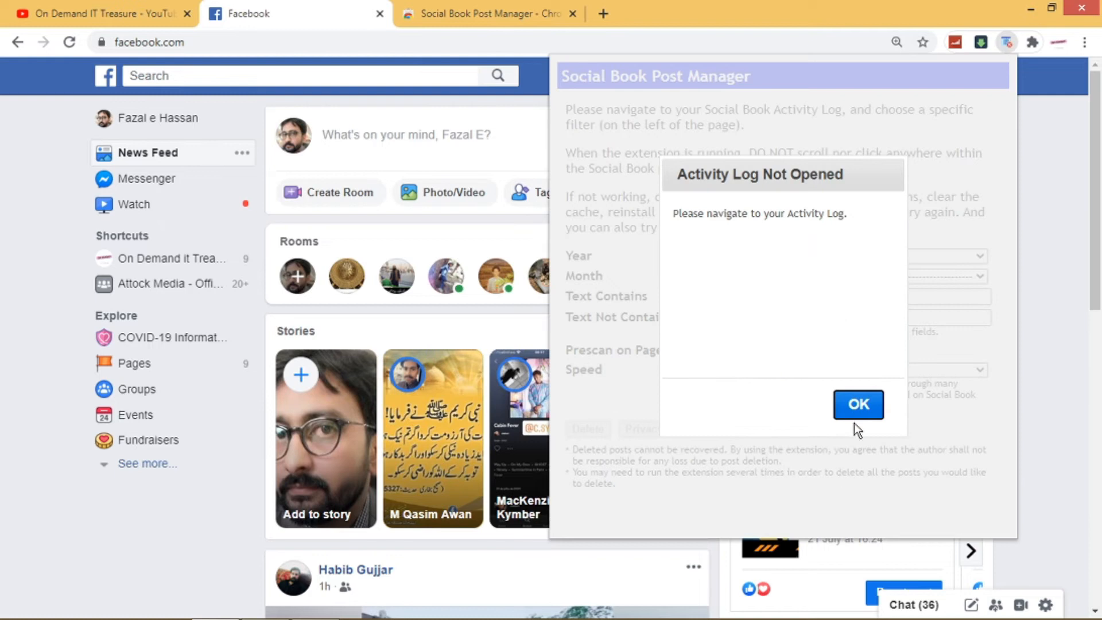
{"action": "left_click", "coordinate": [857, 404]}
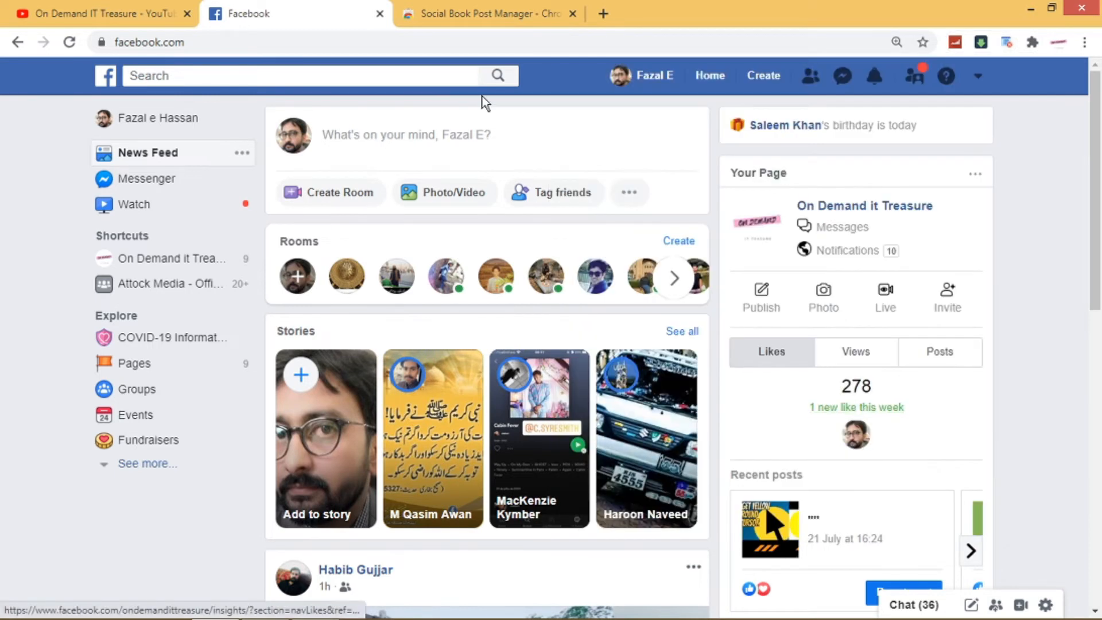
Reload the Facebook page and retry the extension, dismissing the warning again
{"action": "left_click", "coordinate": [68, 43]}
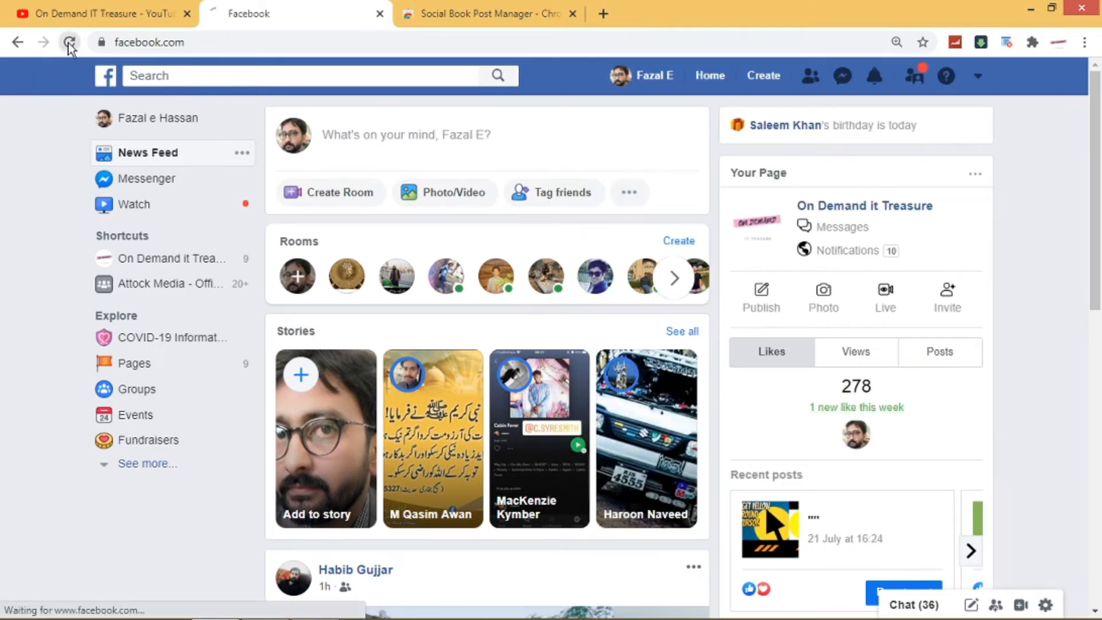
{"action": "left_click", "coordinate": [68, 42]}
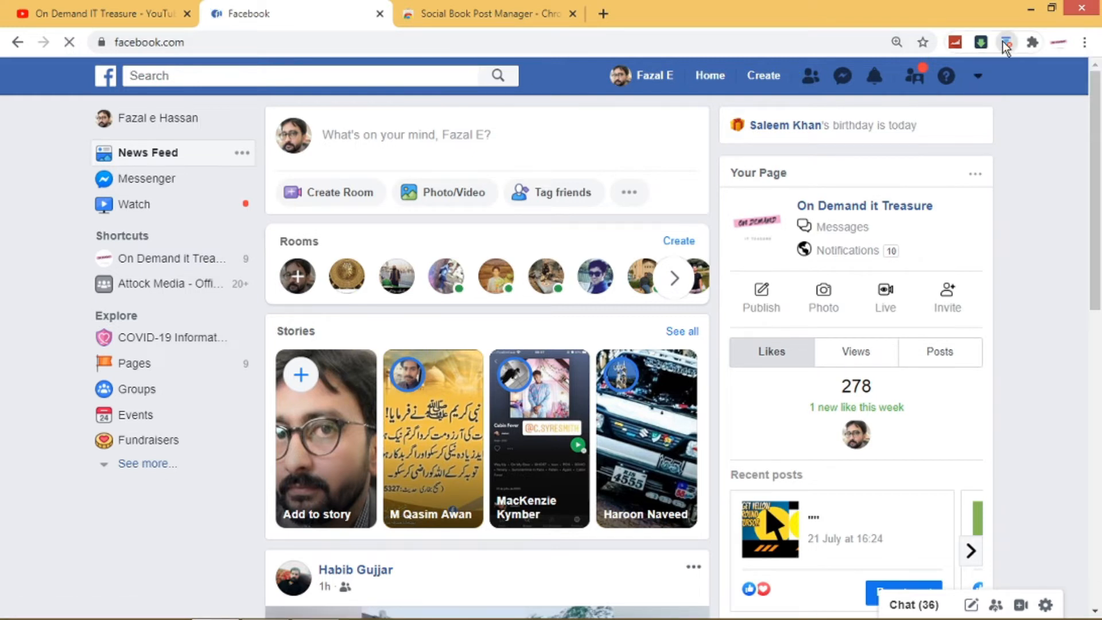
{"action": "left_click", "coordinate": [1007, 43]}
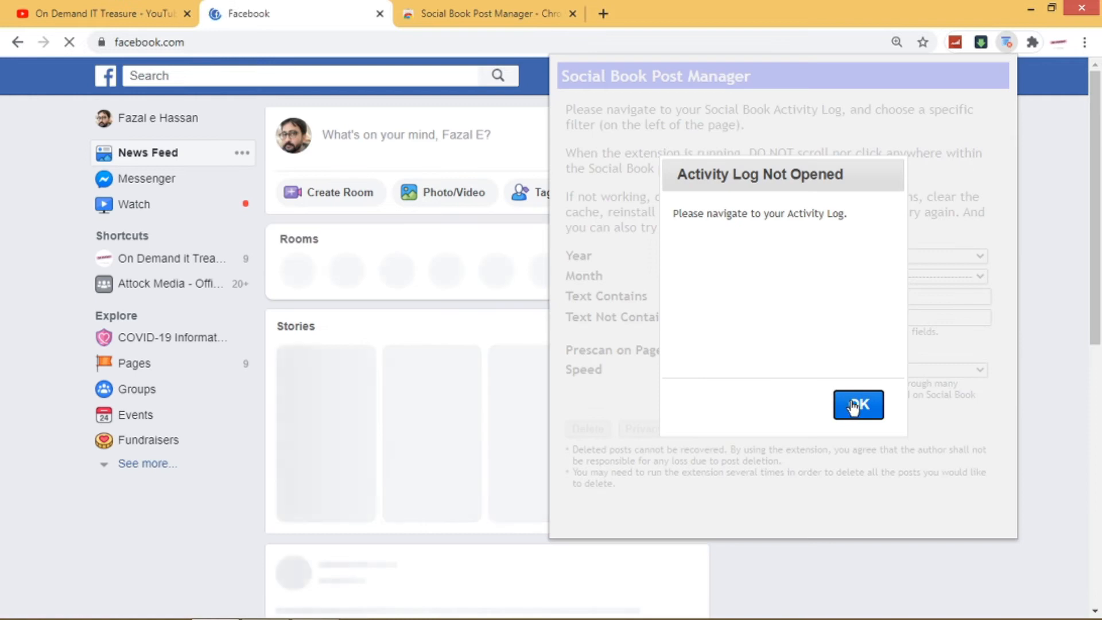
{"action": "left_click", "coordinate": [857, 405]}
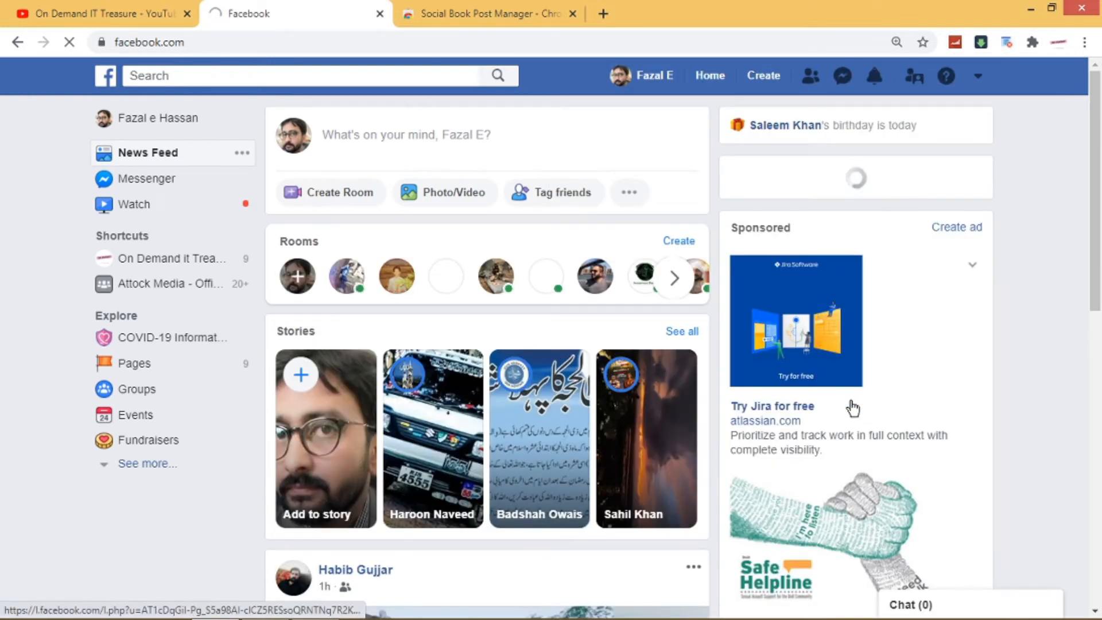
{"action": "mouse_move", "coordinate": [851, 407]}
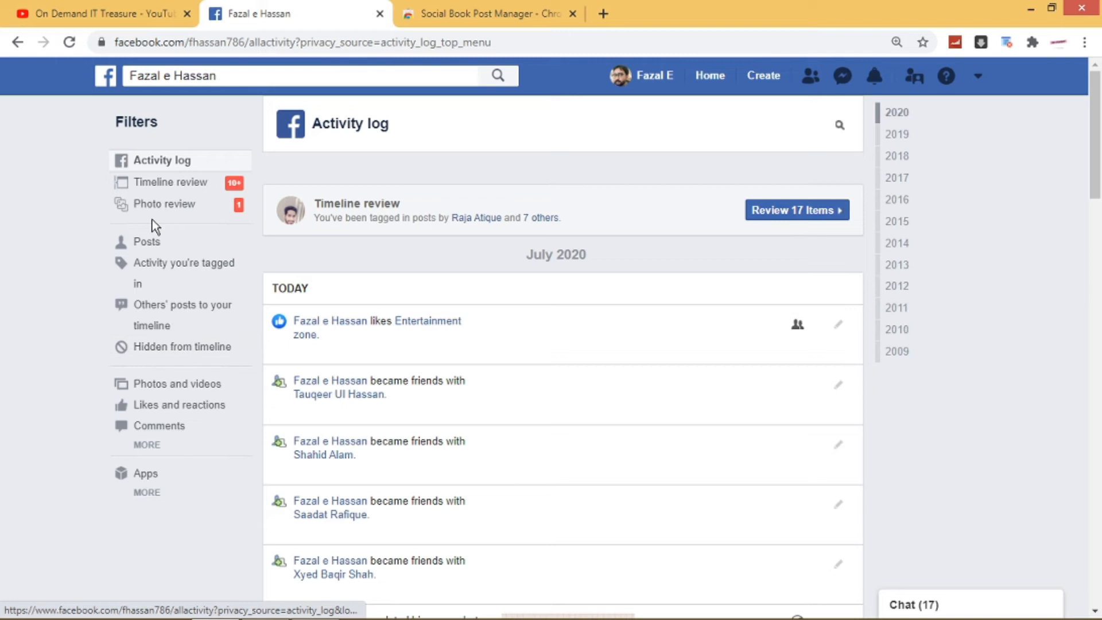
Filter the Activity log to Posts and bring up the Social Book Post Manager settings panel
{"action": "left_click", "coordinate": [146, 242]}
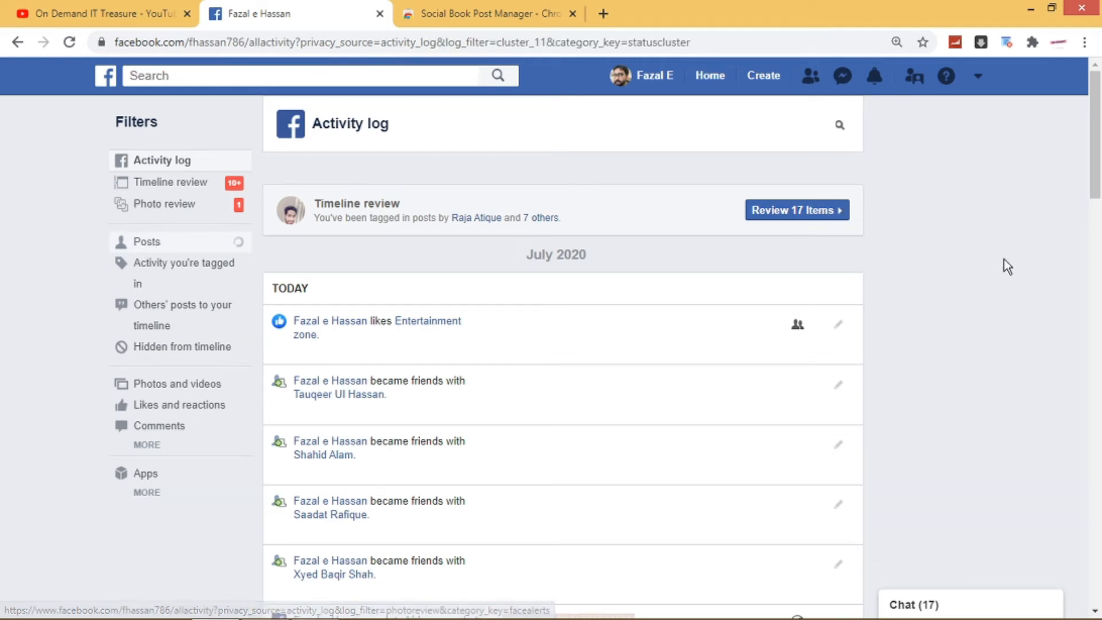
{"action": "scroll", "scroll_direction": "down", "scroll_amount": 3}
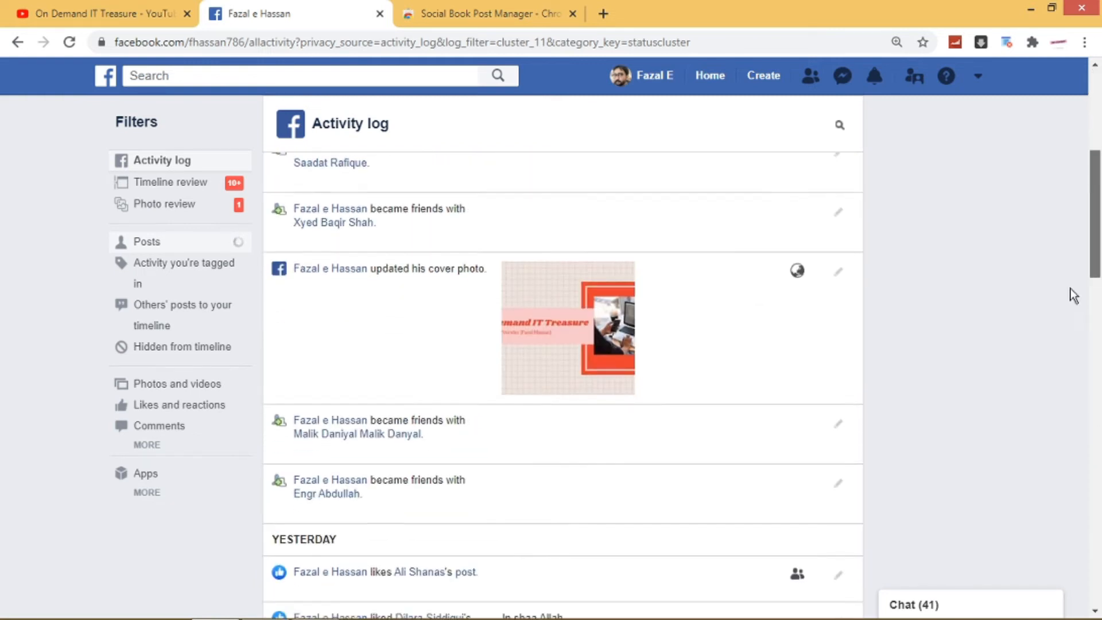
{"action": "scroll", "scroll_direction": "down", "scroll_amount": 3}
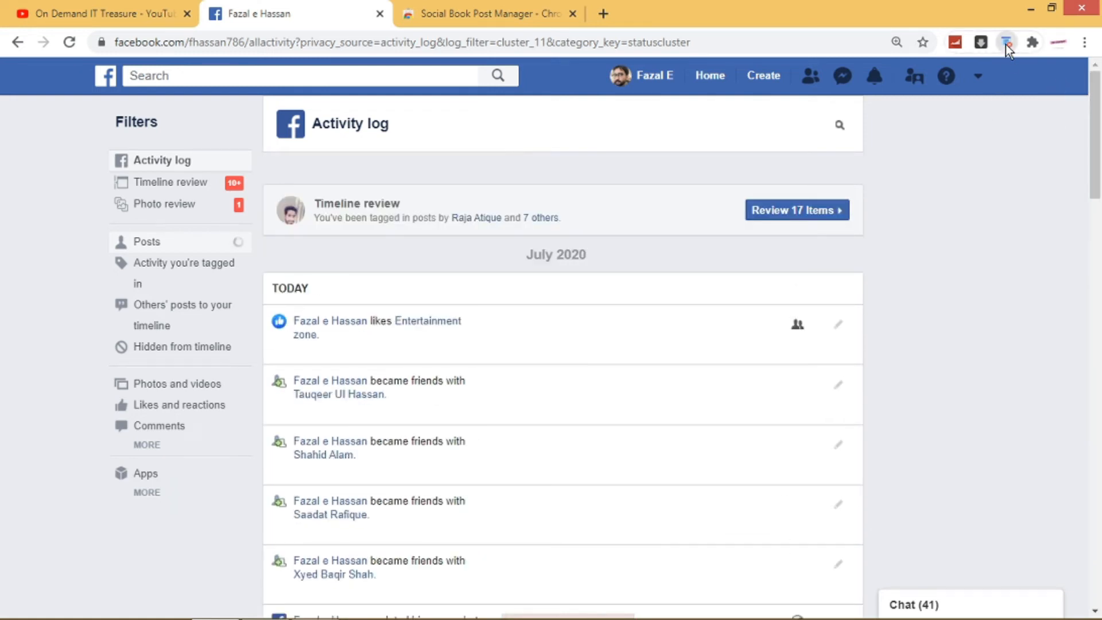
{"action": "left_click", "coordinate": [1006, 43]}
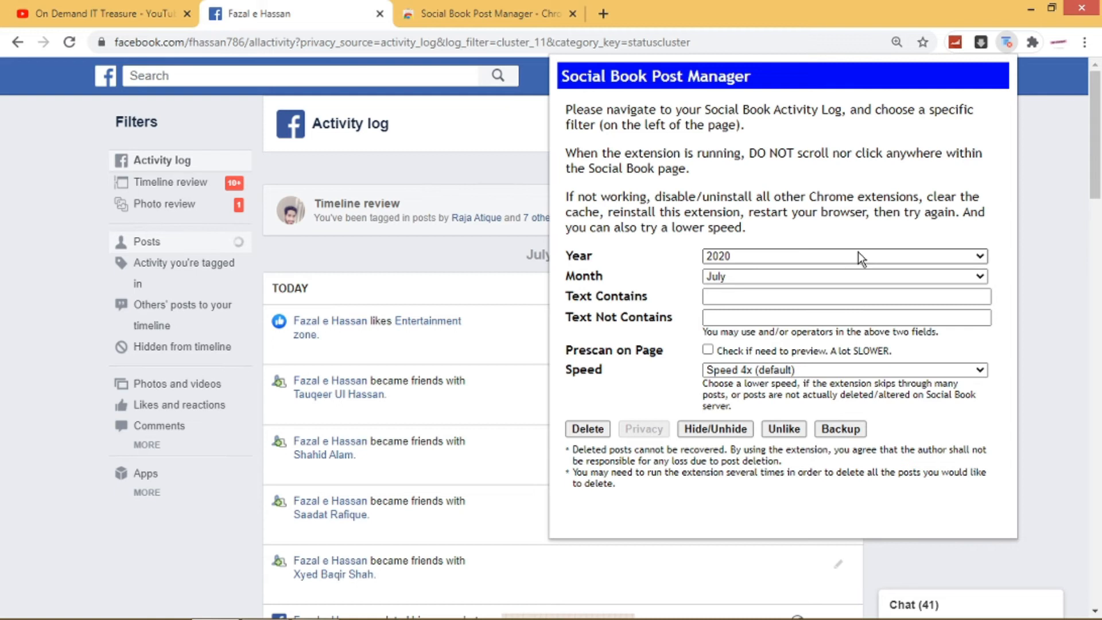
Set Year and Month to Select All and the deletion speed to 16x
{"action": "left_click", "coordinate": [844, 256]}
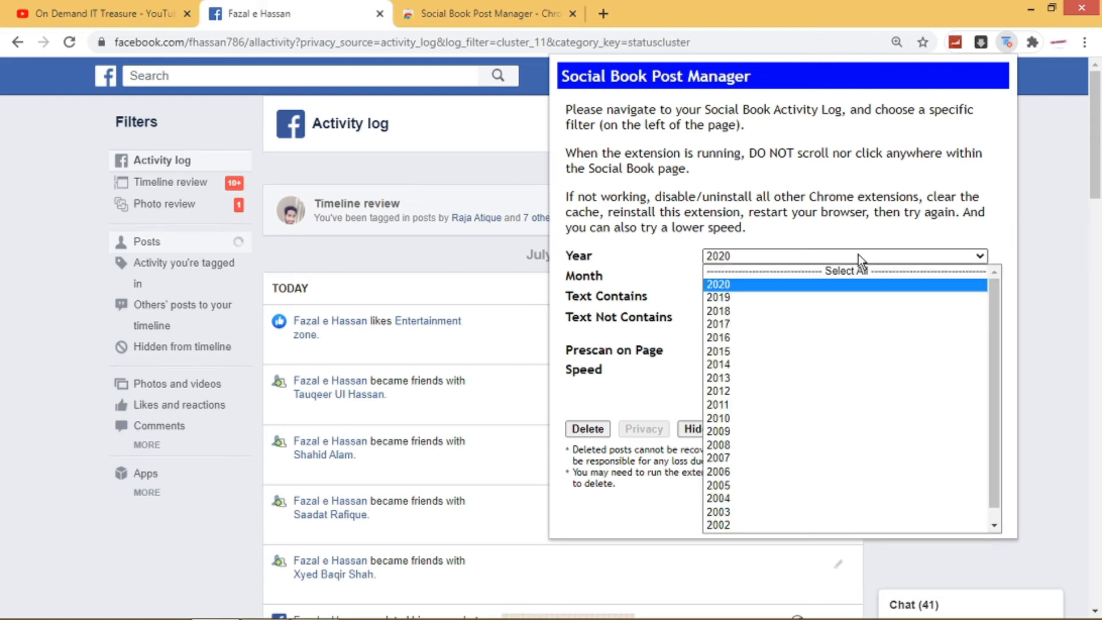
{"action": "left_click", "coordinate": [846, 270]}
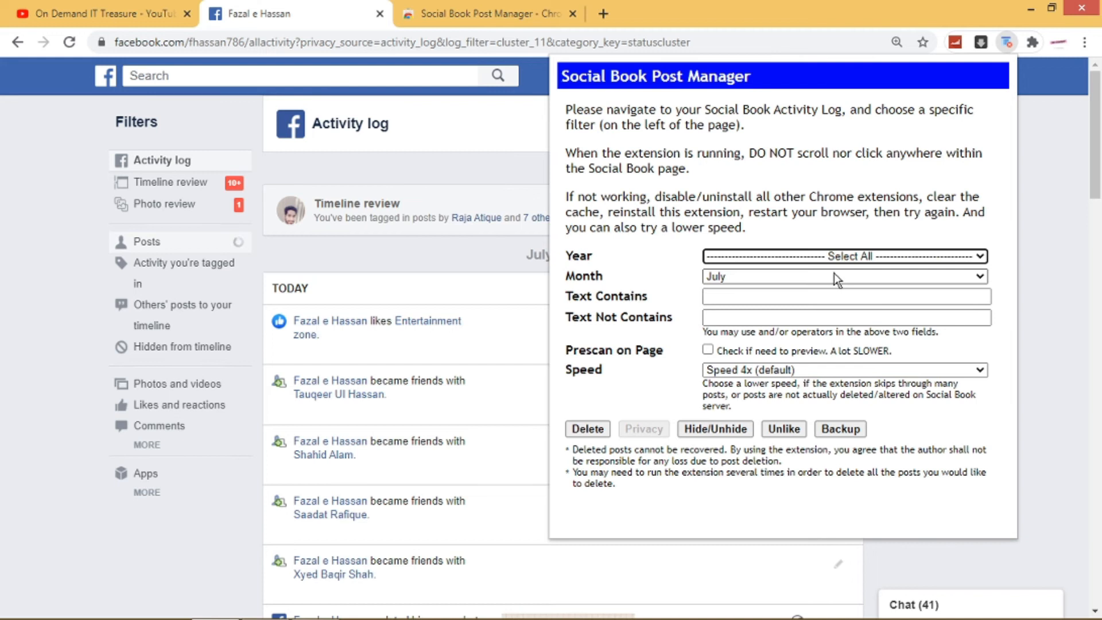
{"action": "left_click", "coordinate": [843, 276]}
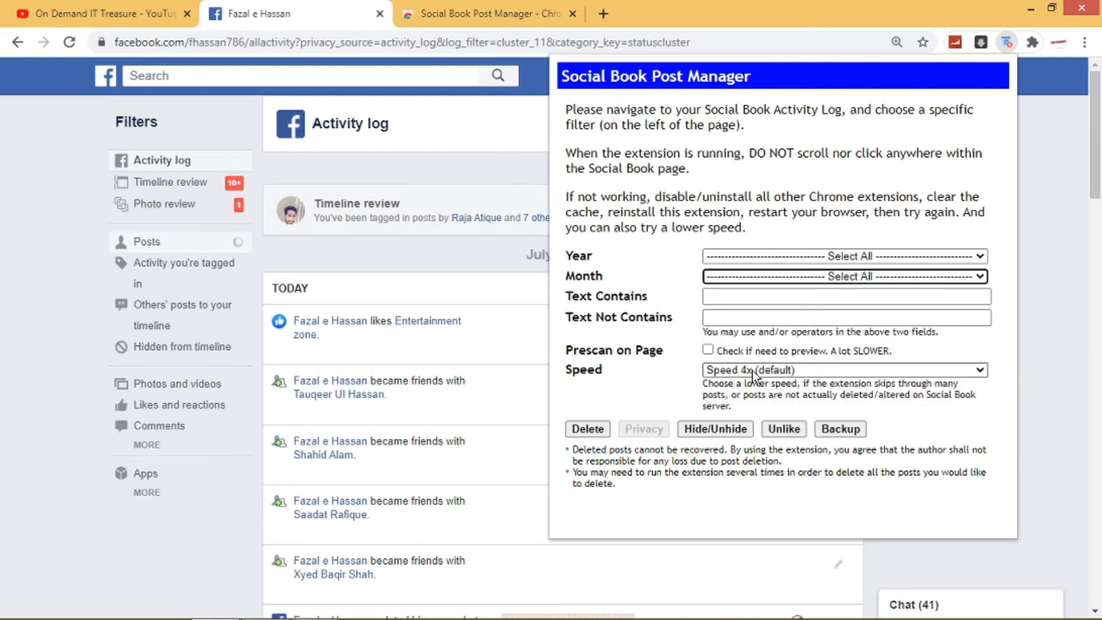
{"action": "mouse_move", "coordinate": [755, 378]}
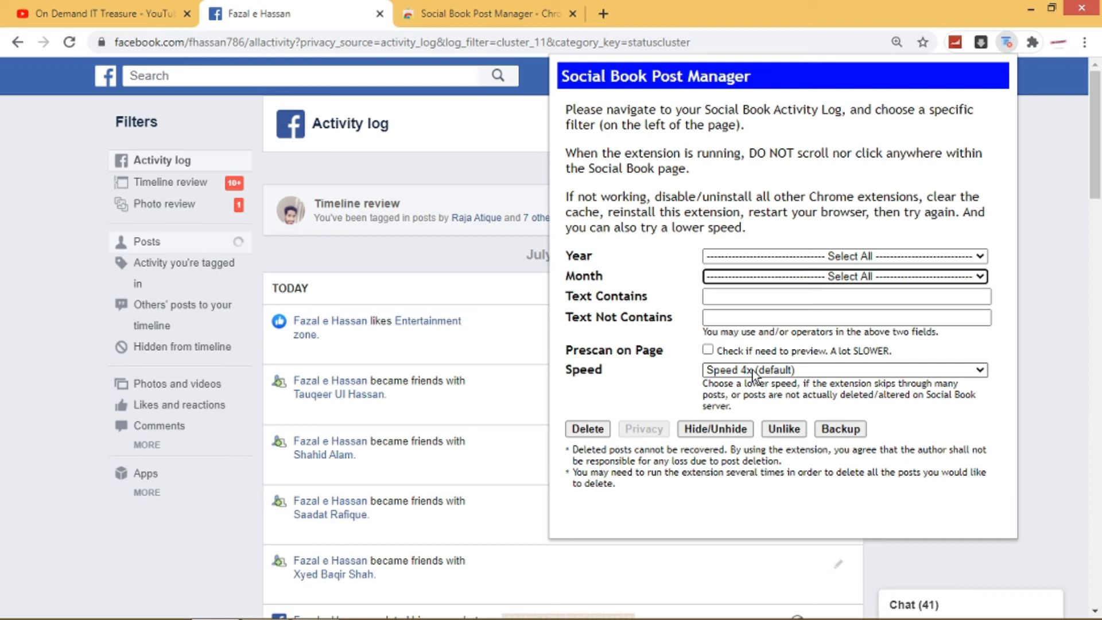
{"action": "left_click", "coordinate": [843, 370]}
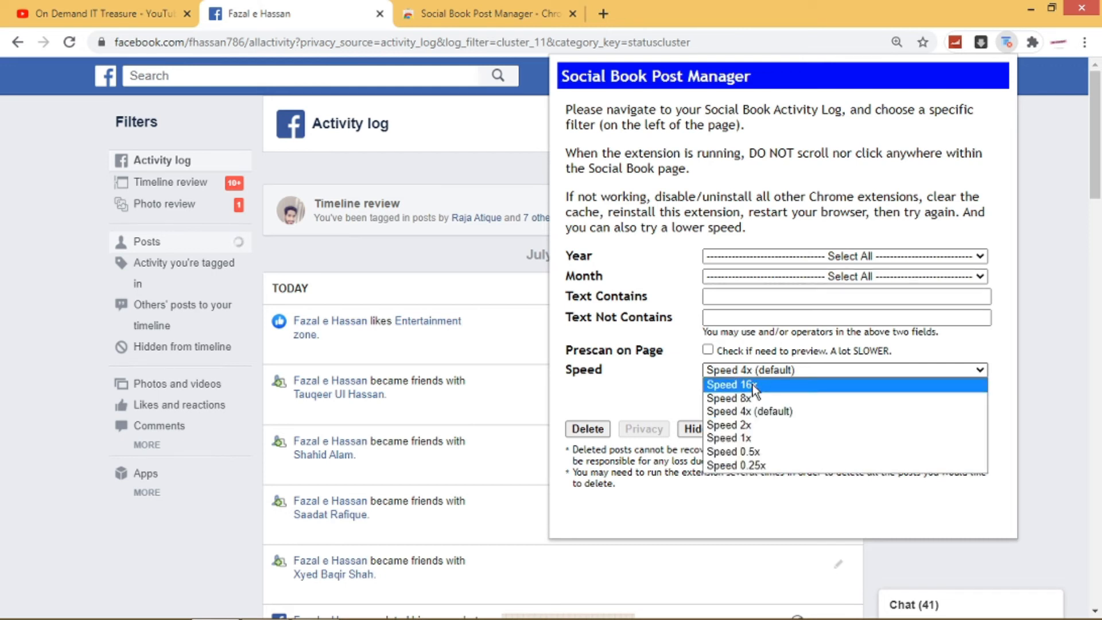
{"action": "left_click", "coordinate": [731, 384]}
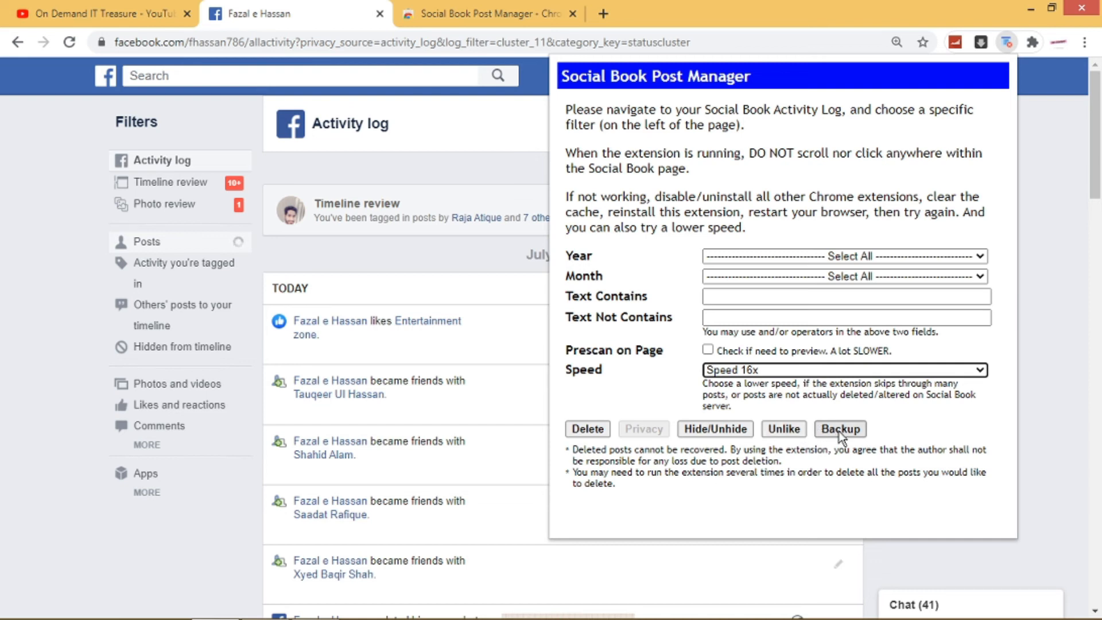
{"action": "mouse_move", "coordinate": [588, 428]}
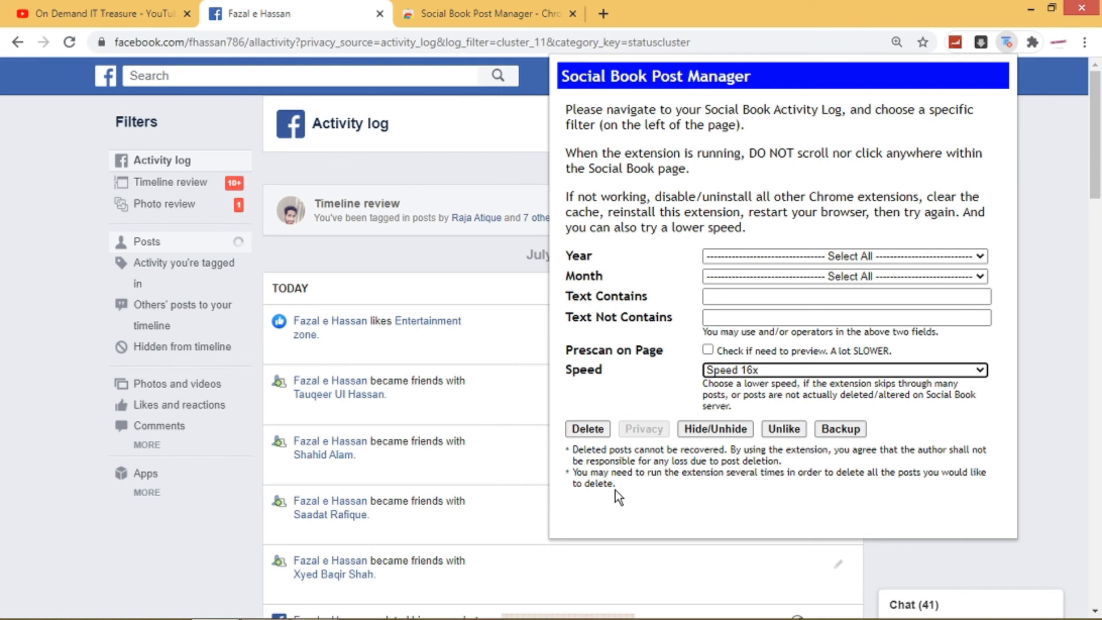
{"action": "mouse_move", "coordinate": [1052, 306]}
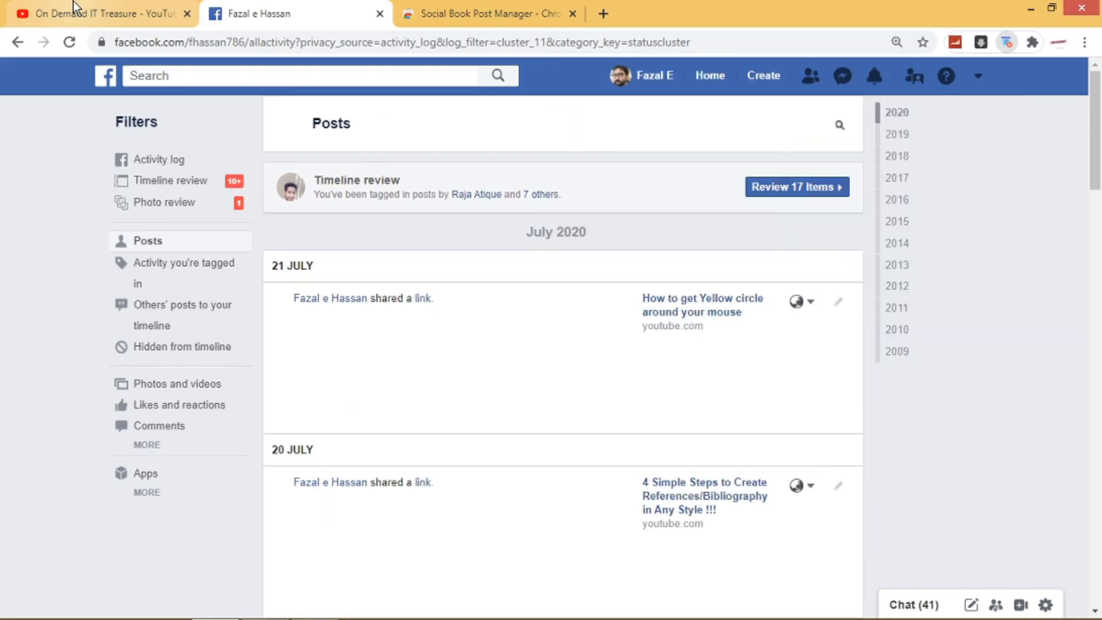
Switch back to the On Demand IT Treasure YouTube channel's videos page
{"action": "left_click", "coordinate": [98, 14]}
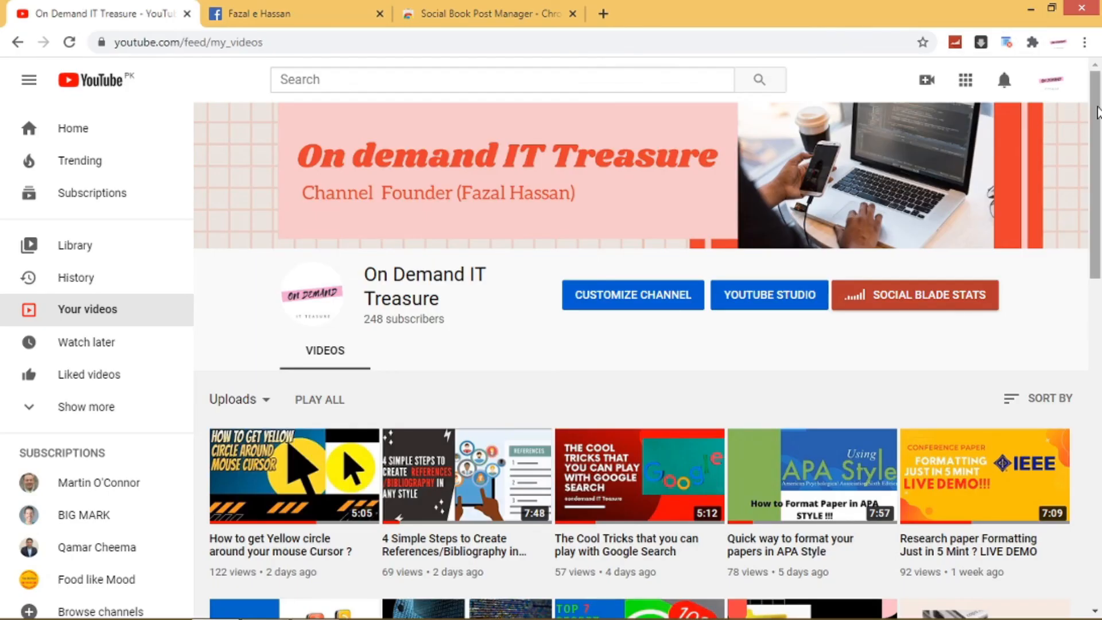
{"action": "scroll", "scroll_direction": "down", "scroll_amount": 3}
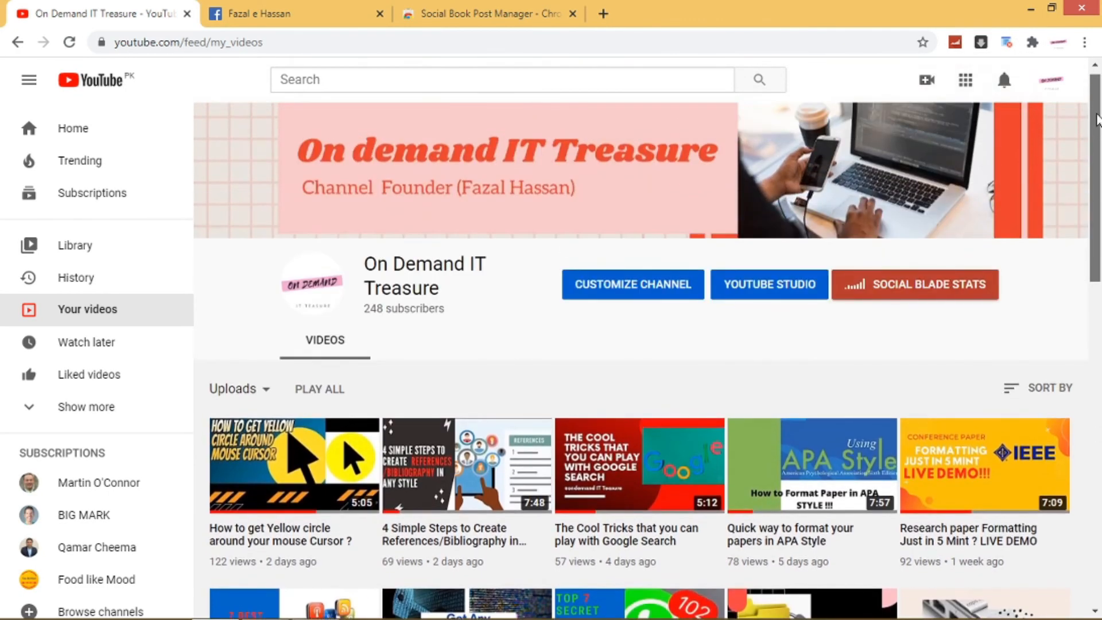